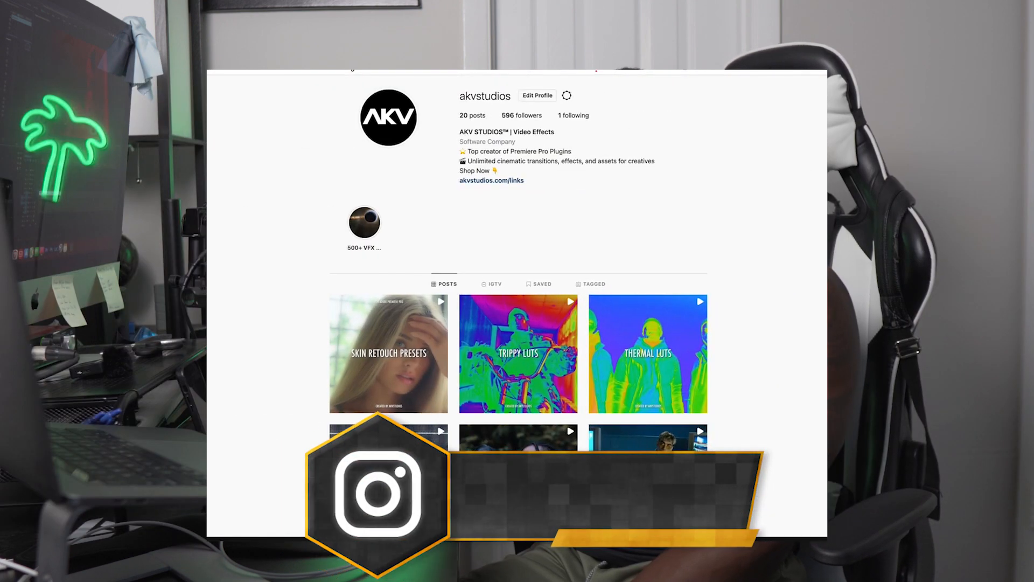
Scroll through the studio's Instagram profile and its store's Premiere Pro effect packs.
{"action": "scroll", "scroll_direction": "down", "scroll_amount": 3}
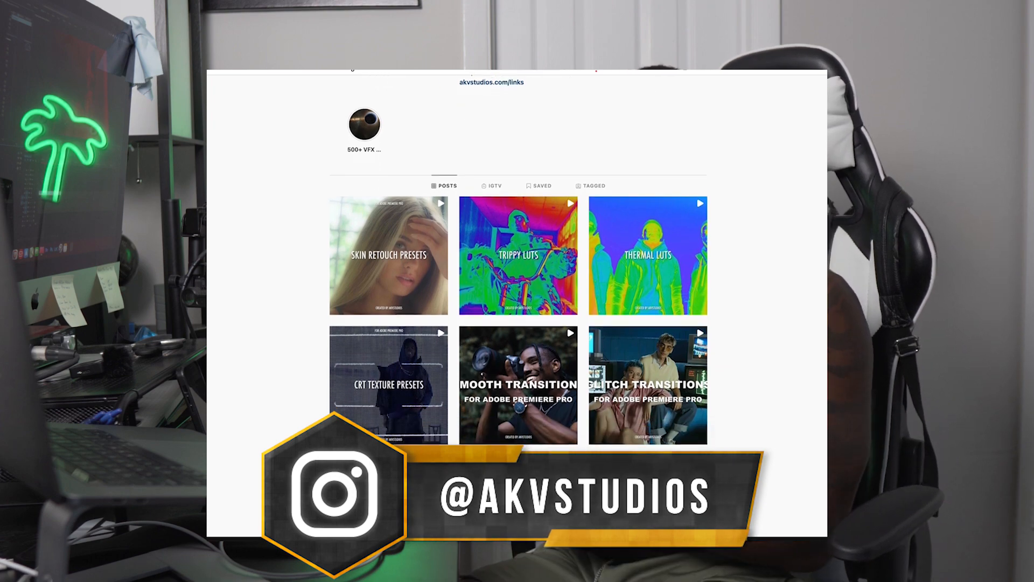
{"action": "scroll", "scroll_direction": "down", "scroll_amount": 3}
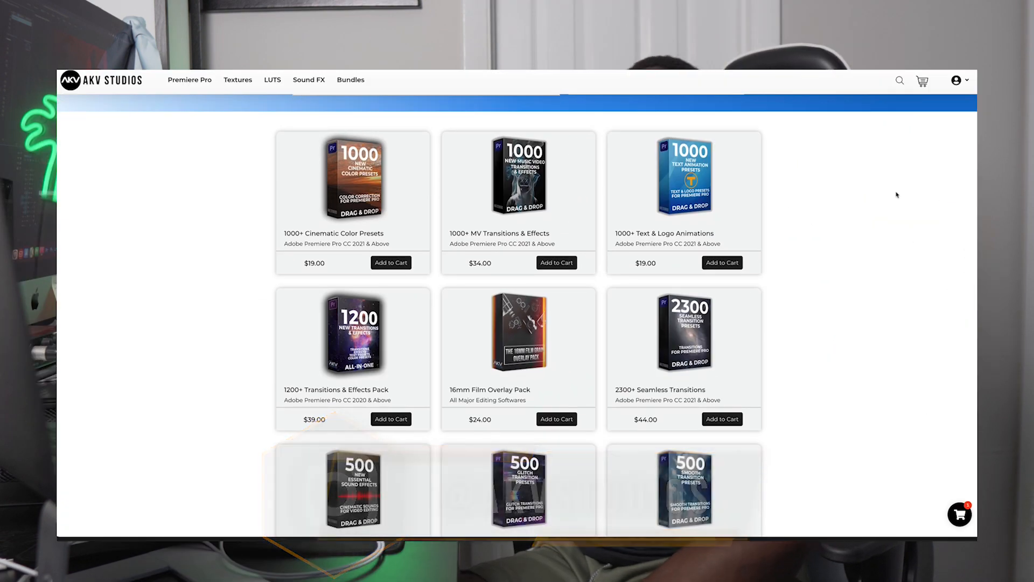
{"action": "scroll", "scroll_direction": "down", "scroll_amount": 3}
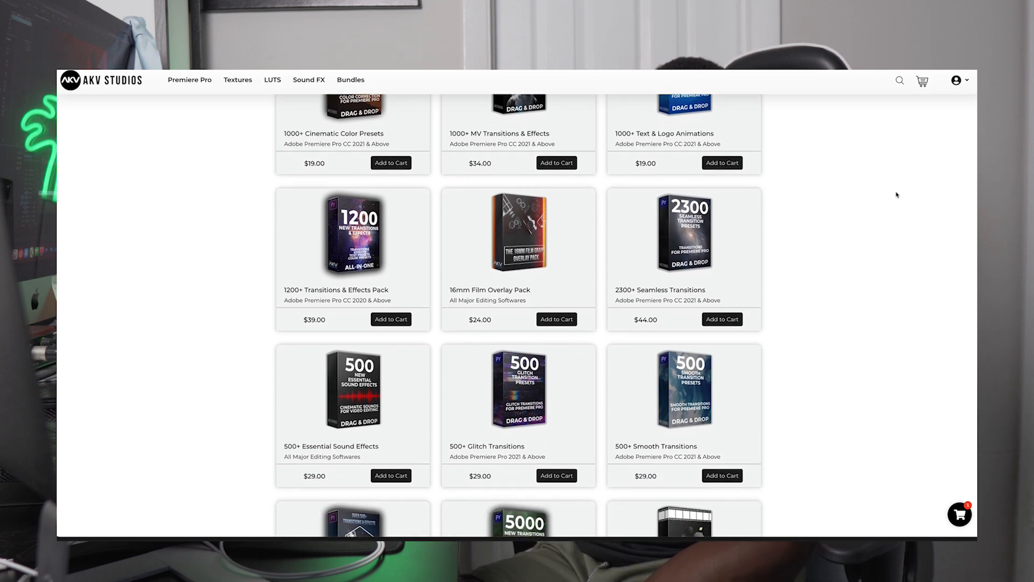
{"action": "scroll", "scroll_direction": "down", "scroll_amount": 3}
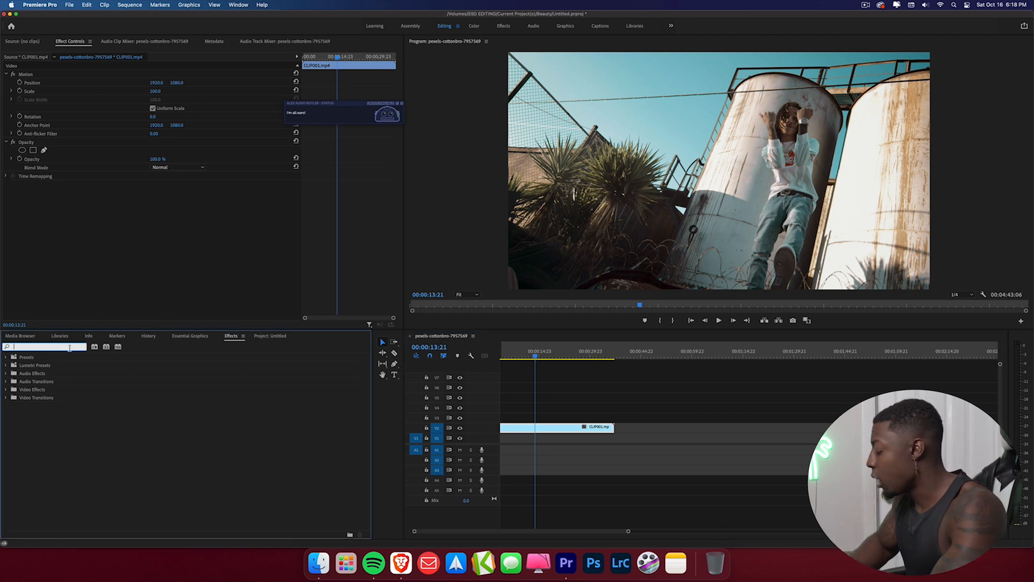
Apply Video Effects > Channel > Invert to the rooftop clip, making it a negative image.
{"action": "type", "text": "invert"}
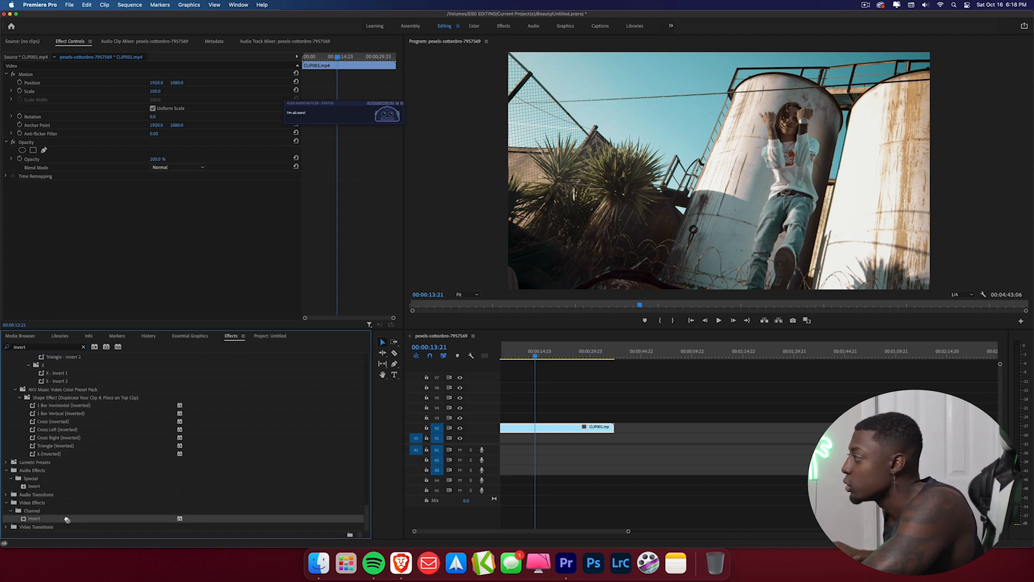
{"action": "double_click", "coordinate": [33, 518]}
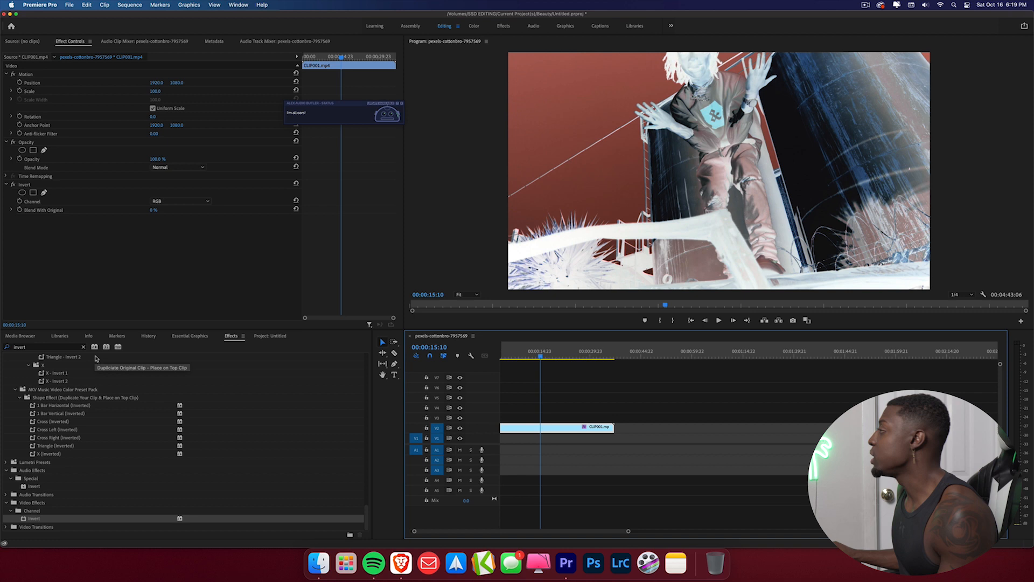
{"action": "left_click", "coordinate": [83, 347]}
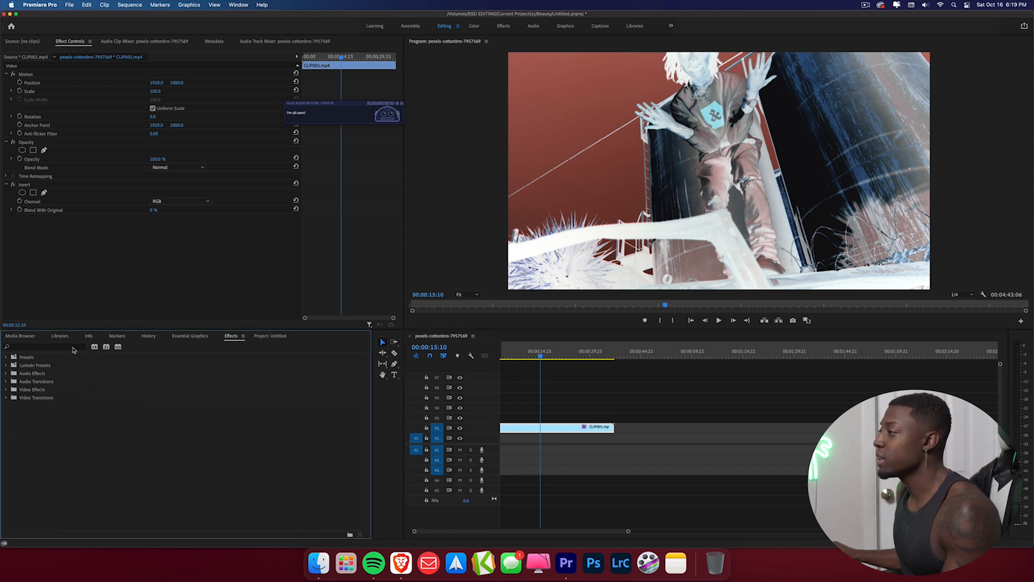
Stack an Arithmetic effect set to Max with Red Value 255, tinting the inverted clip red.
{"action": "type", "text": "pinch"}
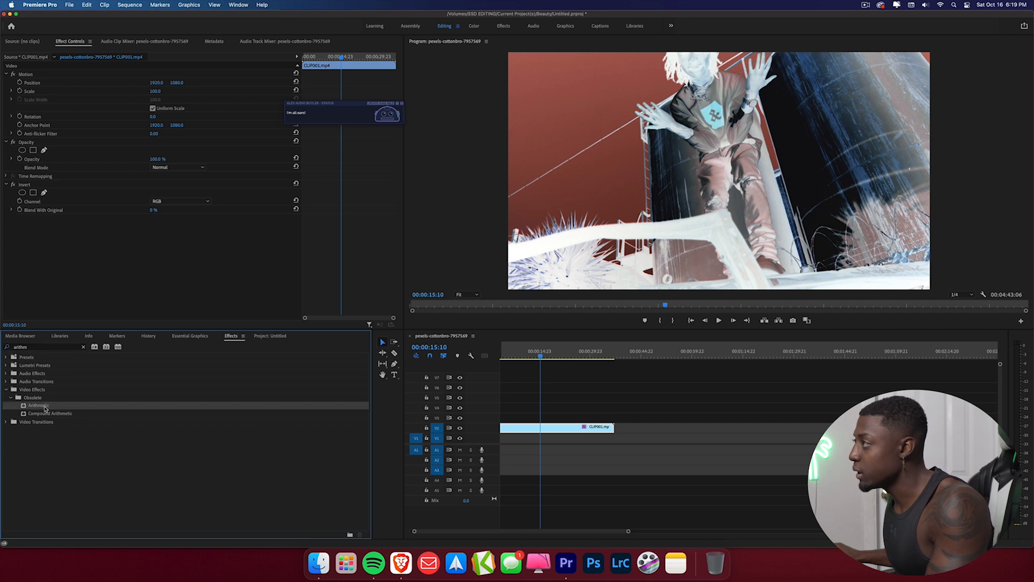
{"action": "double_click", "coordinate": [30, 405]}
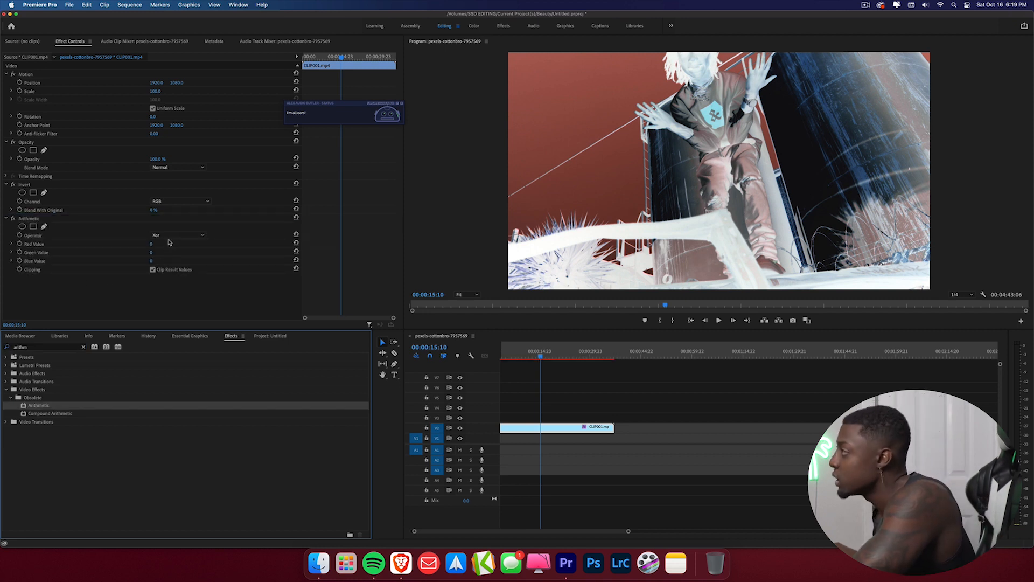
{"action": "left_click", "coordinate": [178, 236]}
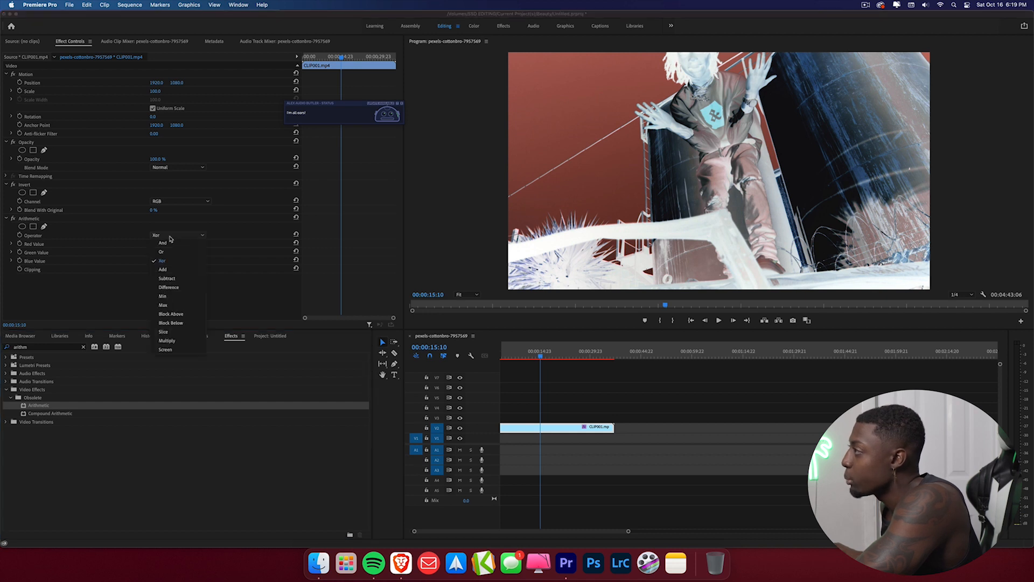
{"action": "left_click", "coordinate": [163, 305]}
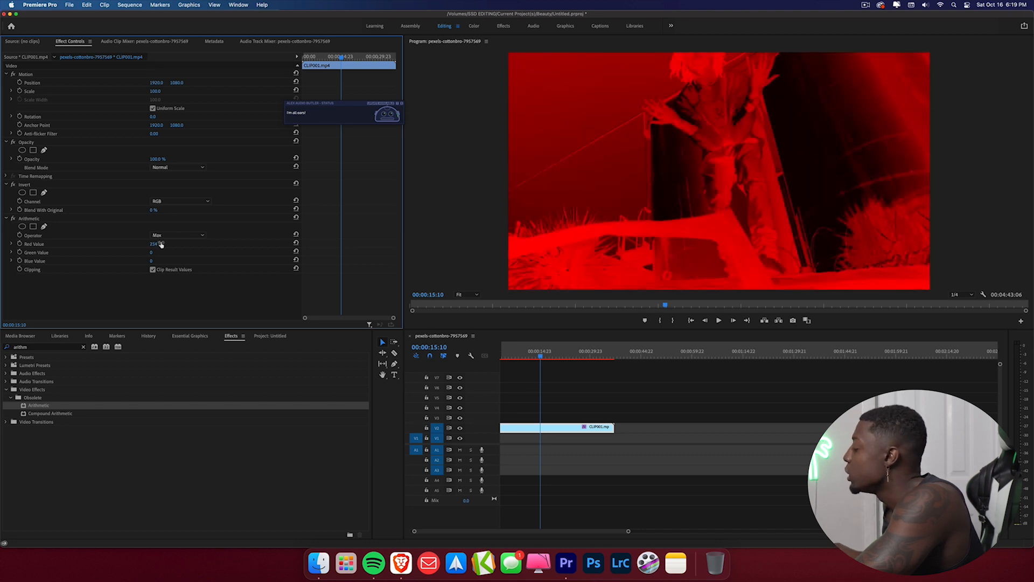
{"action": "left_click_drag", "start_coordinate": [540, 357], "coordinate": [557, 357]}
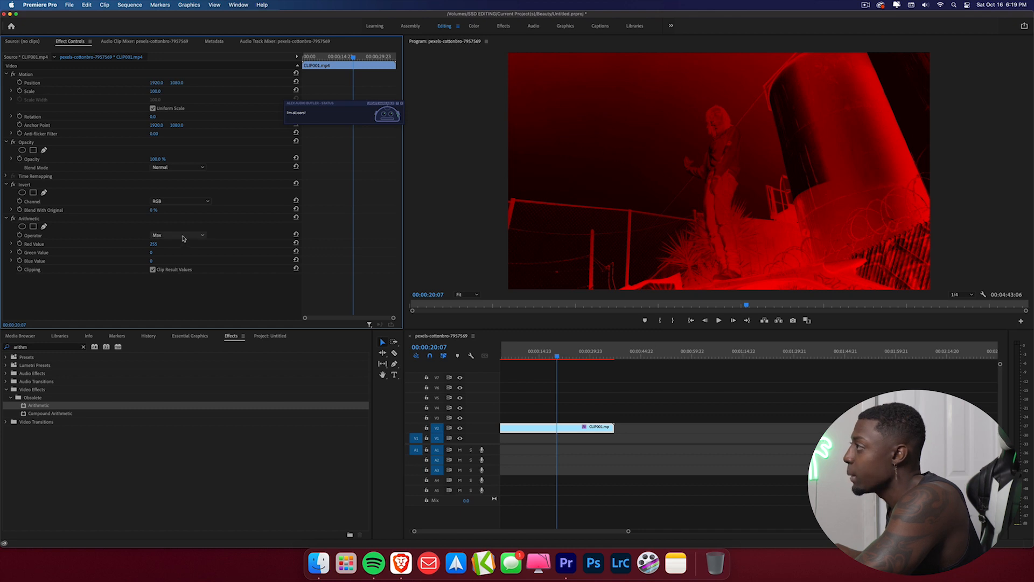
Try Arithmetic on Min, raise Blue Value to 255, then return to Max for a magenta tint.
{"action": "left_click", "coordinate": [177, 236]}
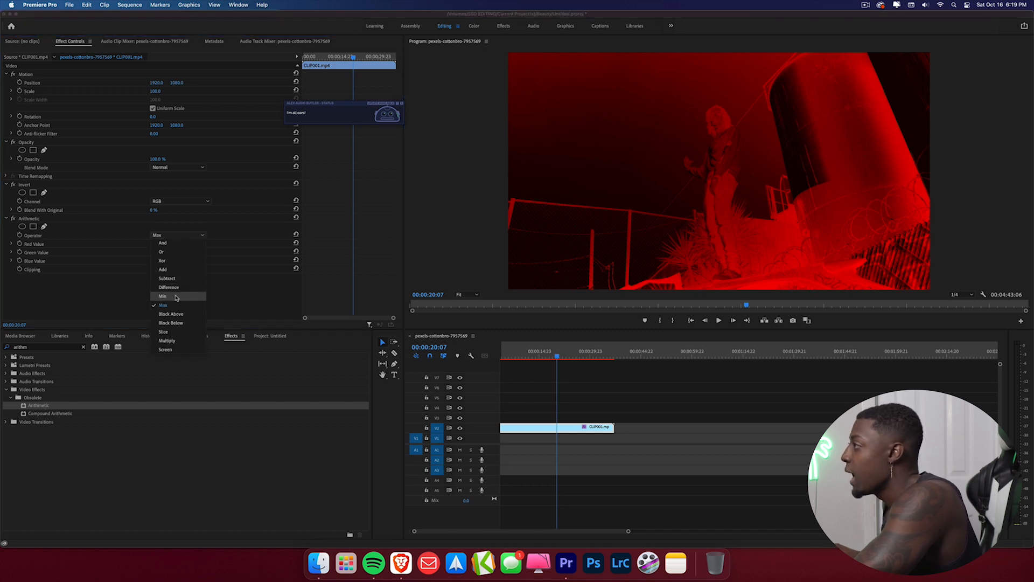
{"action": "left_click", "coordinate": [163, 295]}
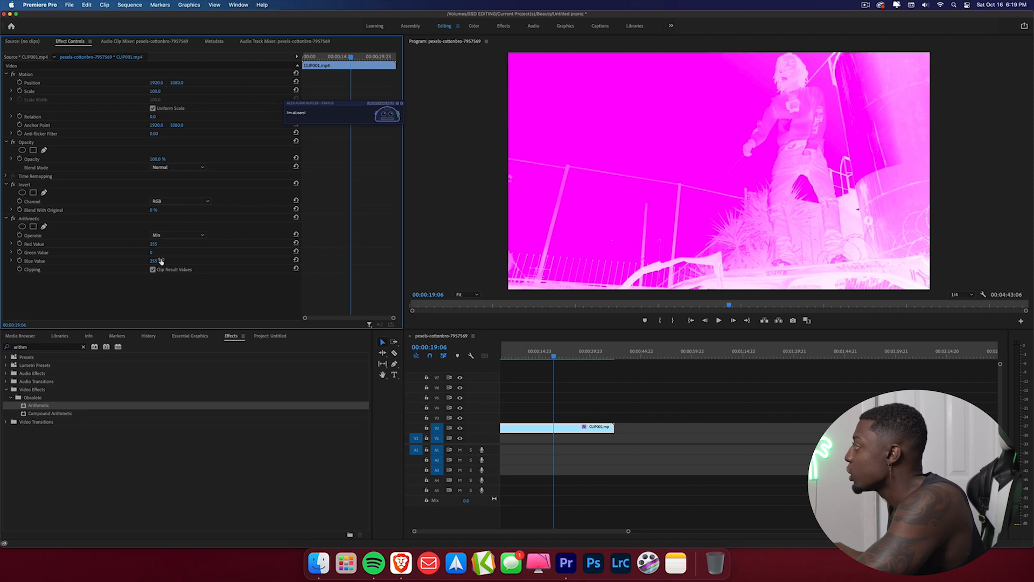
{"action": "left_click", "coordinate": [177, 235]}
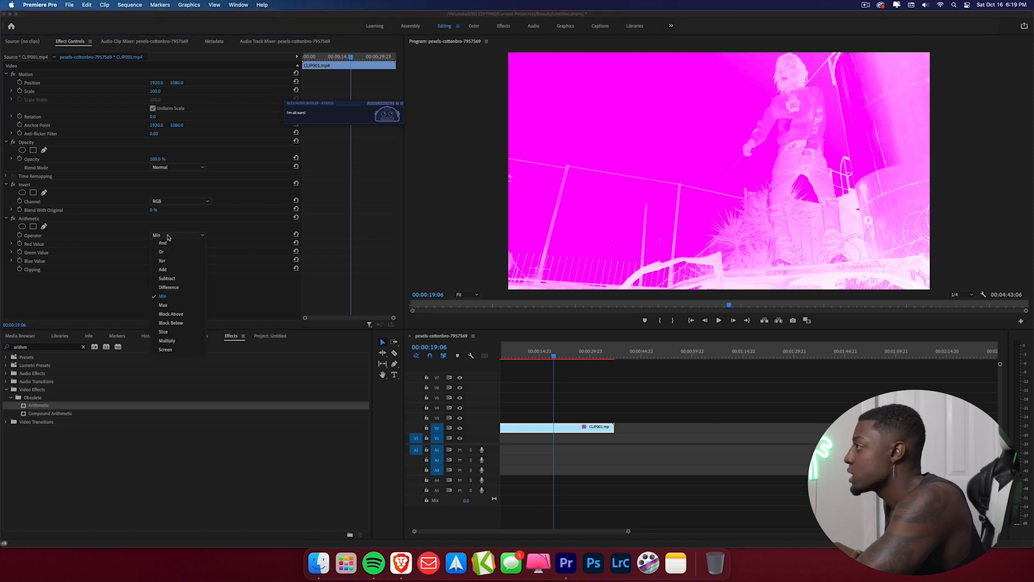
{"action": "left_click", "coordinate": [163, 304]}
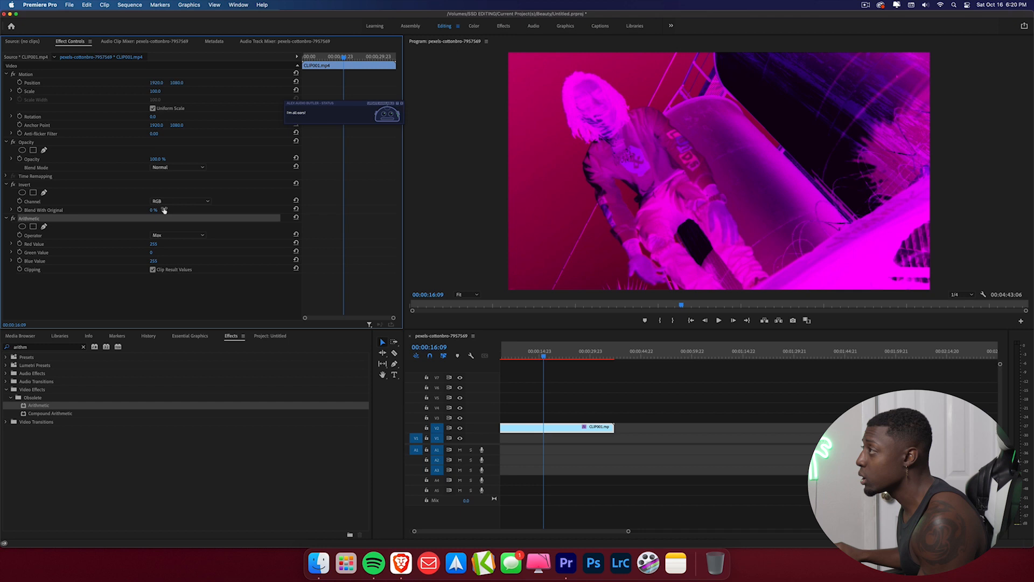
Invert only the red, then green, then blue channel, keeping Blue Value 255 for a blue x-ray.
{"action": "left_click", "coordinate": [180, 201]}
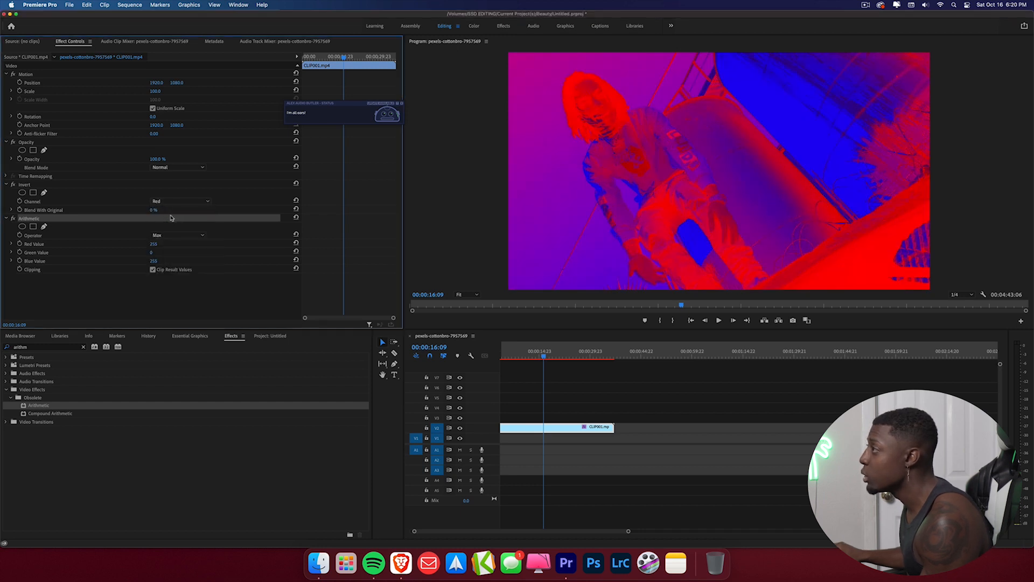
{"action": "left_click", "coordinate": [180, 202]}
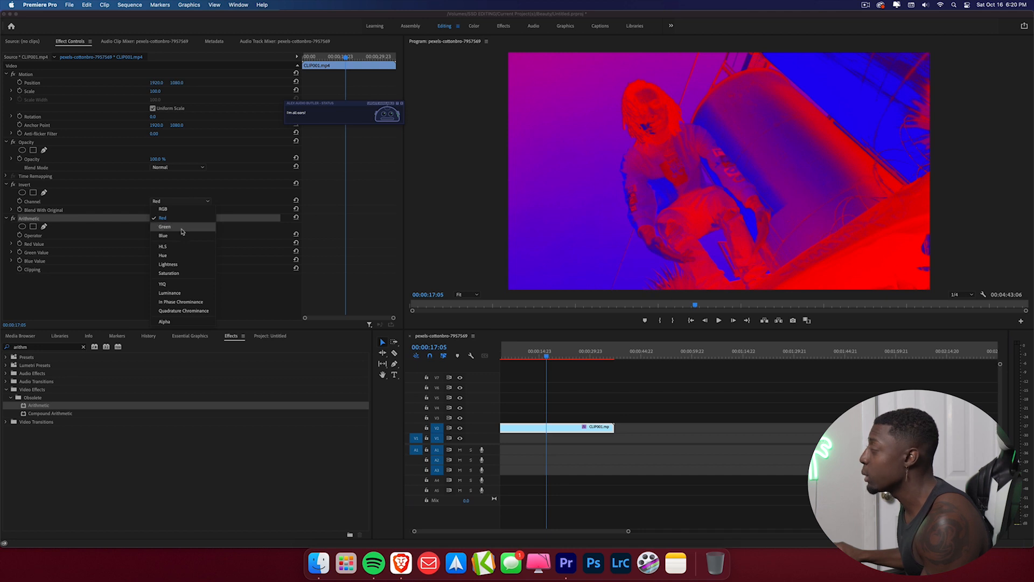
{"action": "left_click", "coordinate": [164, 227]}
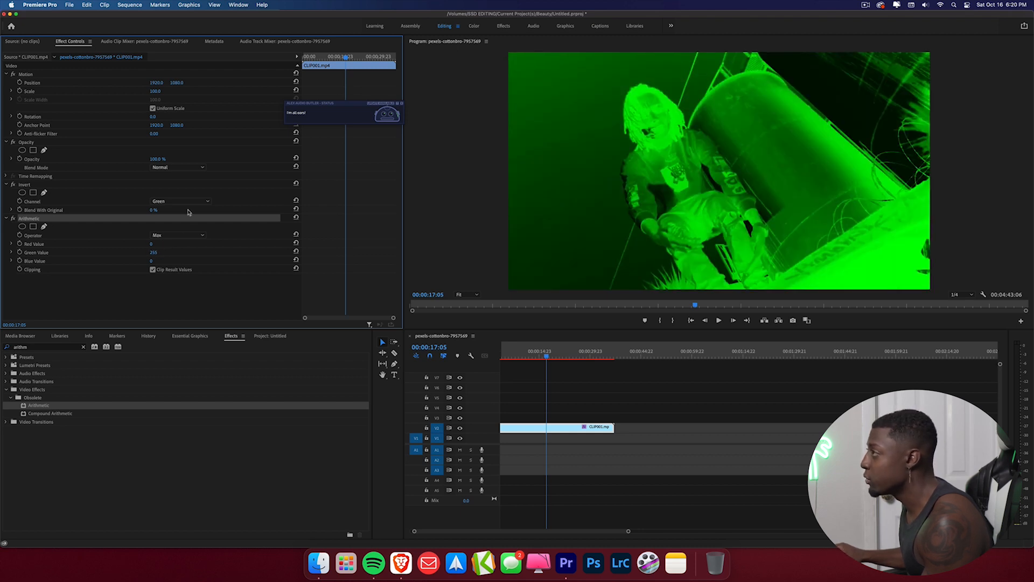
{"action": "left_click", "coordinate": [178, 200]}
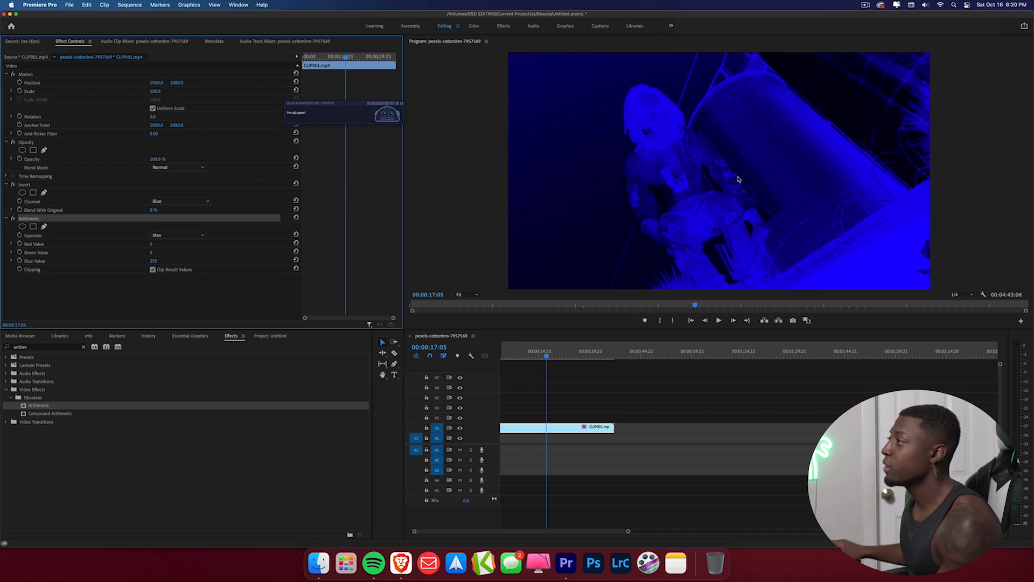
{"action": "left_click", "coordinate": [180, 200]}
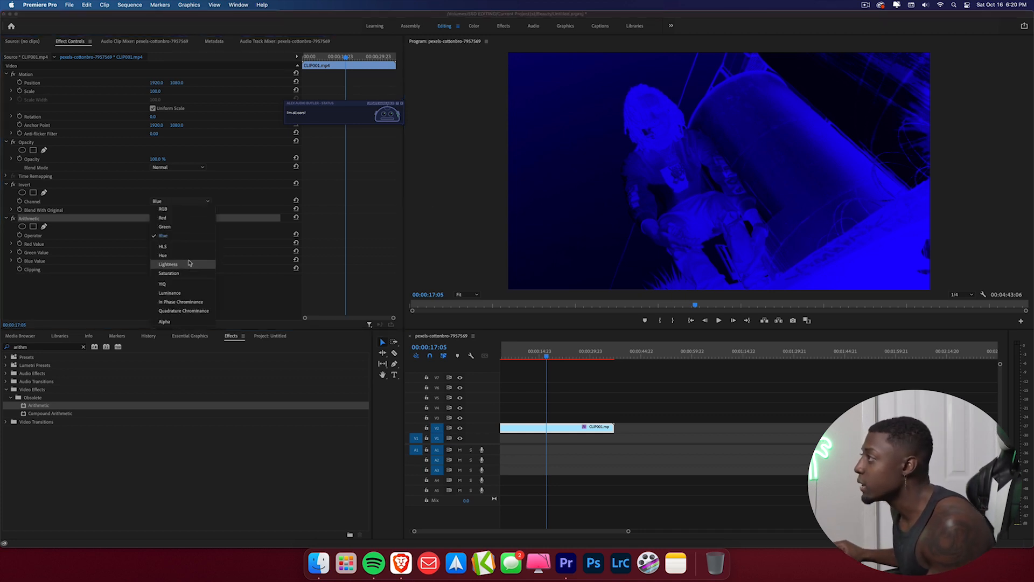
Invert Lightness with red and blue at 255 and Arithmetic on Min for a bright pink wash.
{"action": "left_click", "coordinate": [168, 264]}
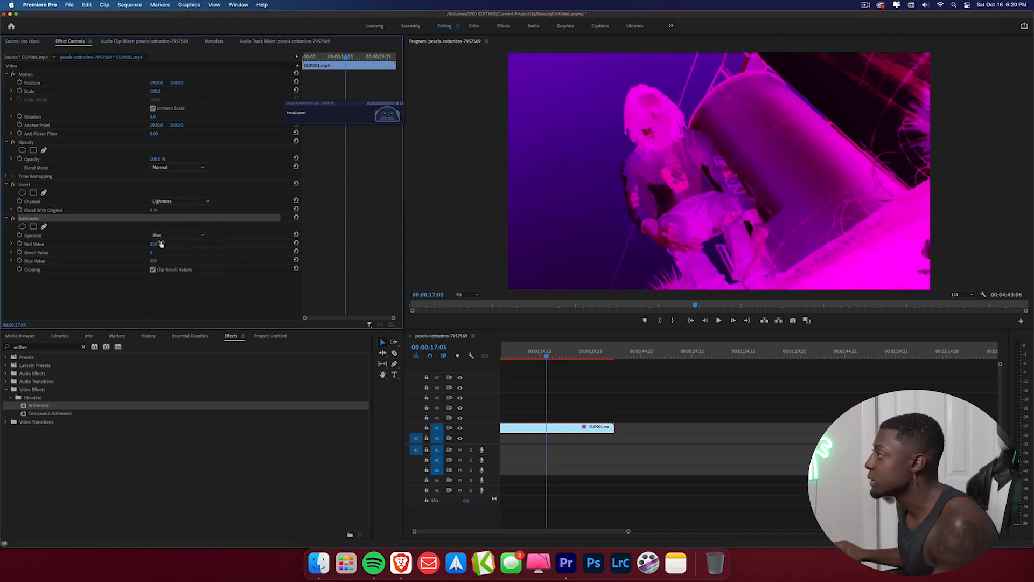
{"action": "left_click", "coordinate": [178, 235]}
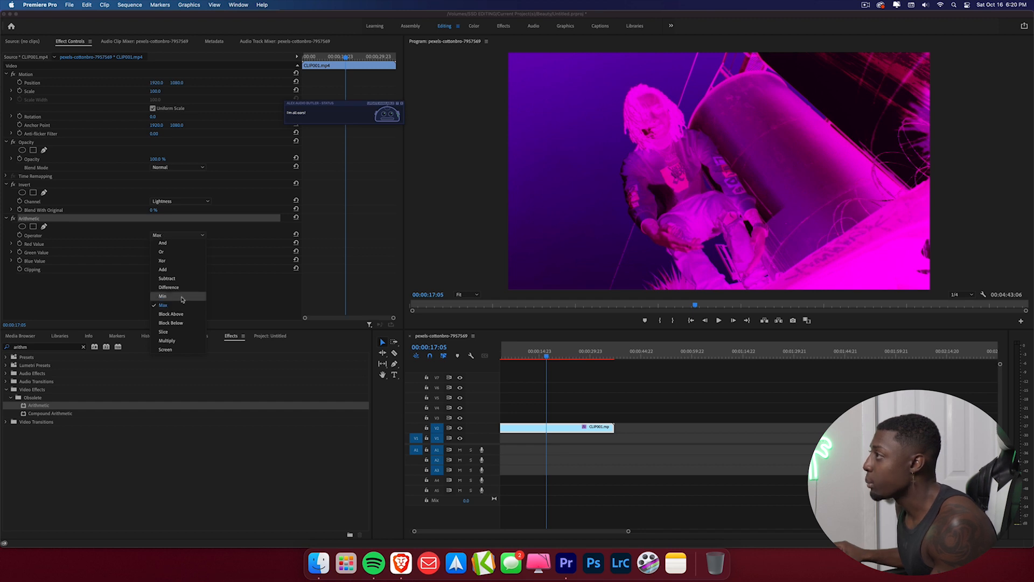
{"action": "left_click", "coordinate": [163, 295]}
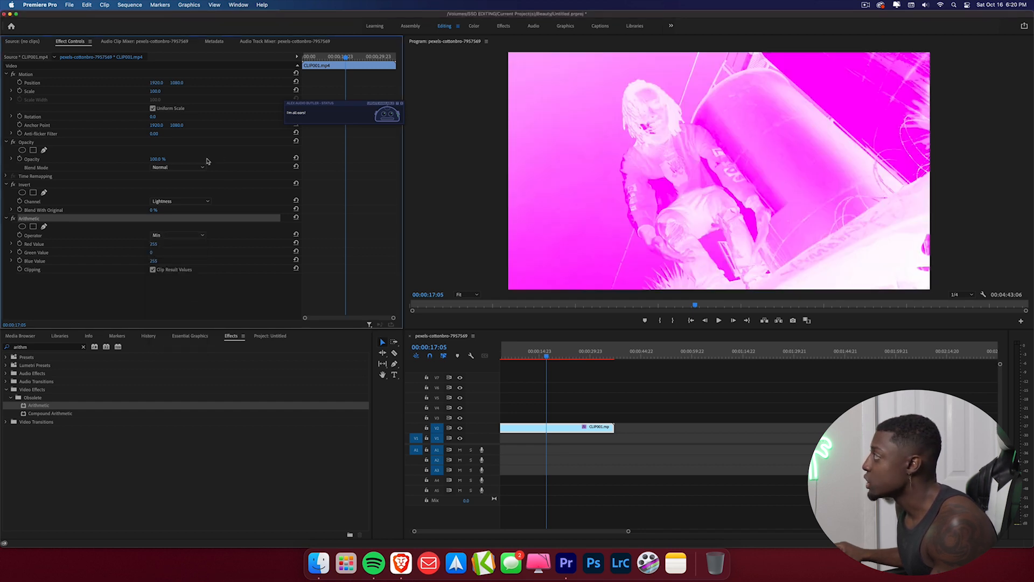